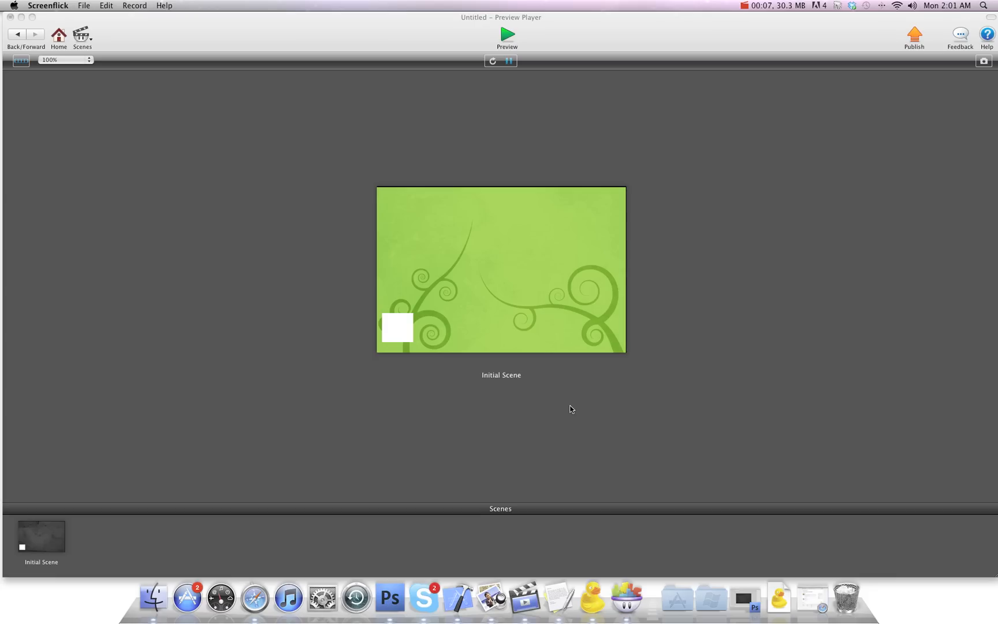
{"action": "mouse_move", "coordinate": [617, 324]}
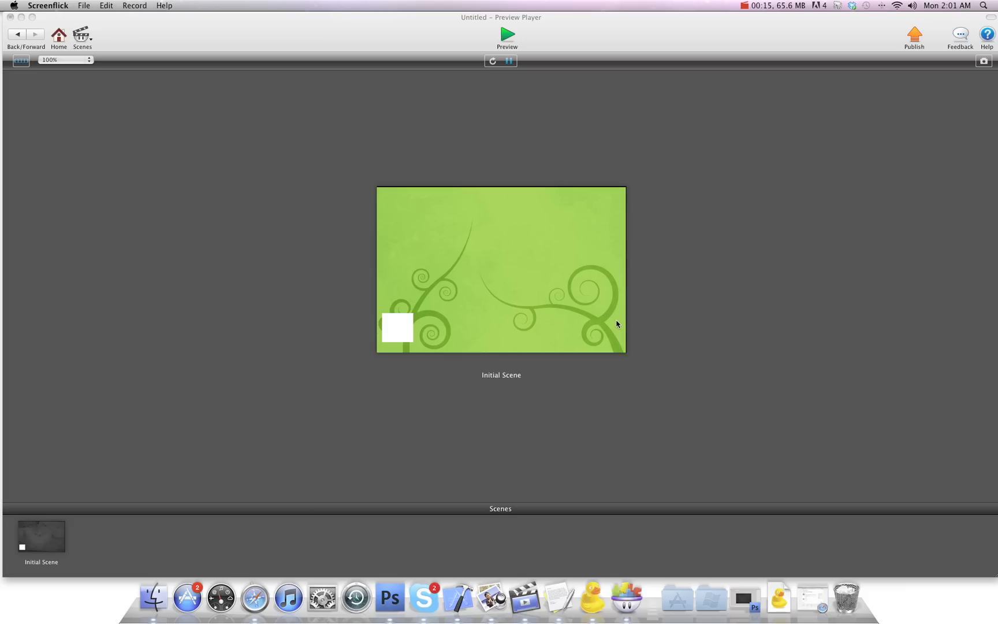
{"action": "mouse_move", "coordinate": [508, 256]}
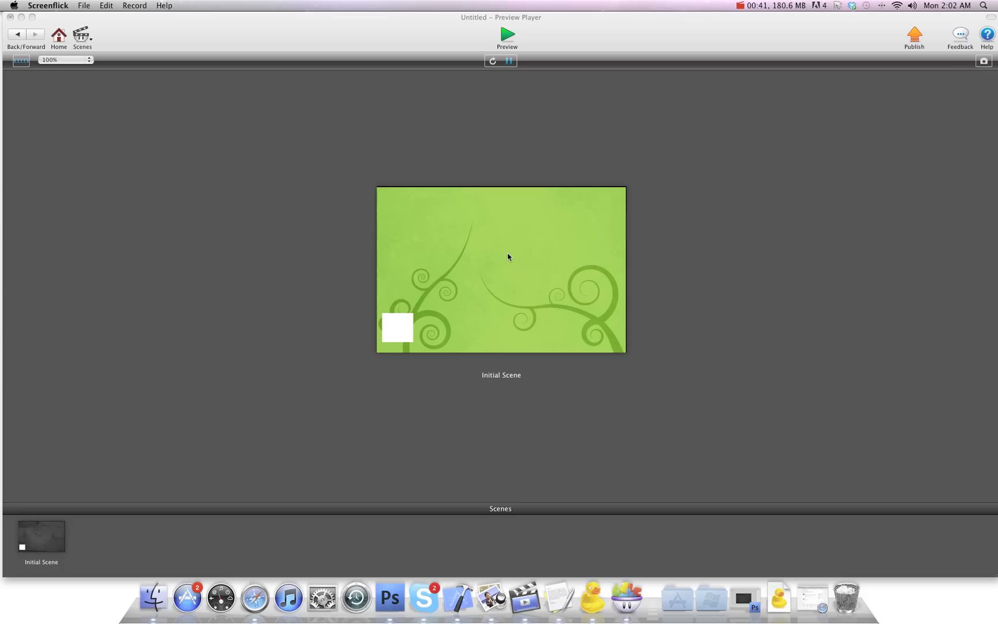
{"action": "mouse_move", "coordinate": [208, 130]}
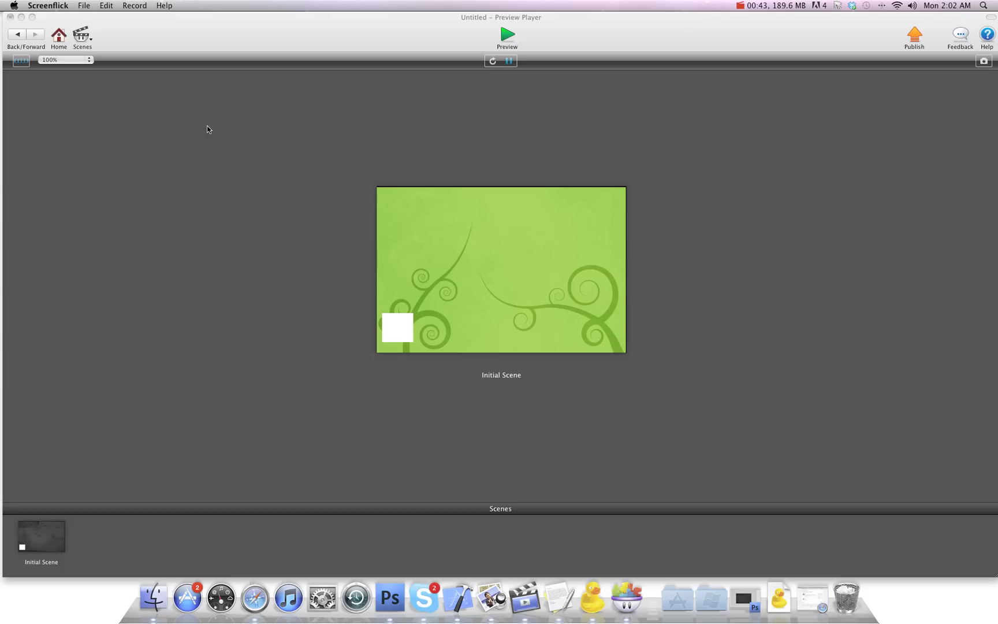
{"action": "mouse_move", "coordinate": [394, 345]}
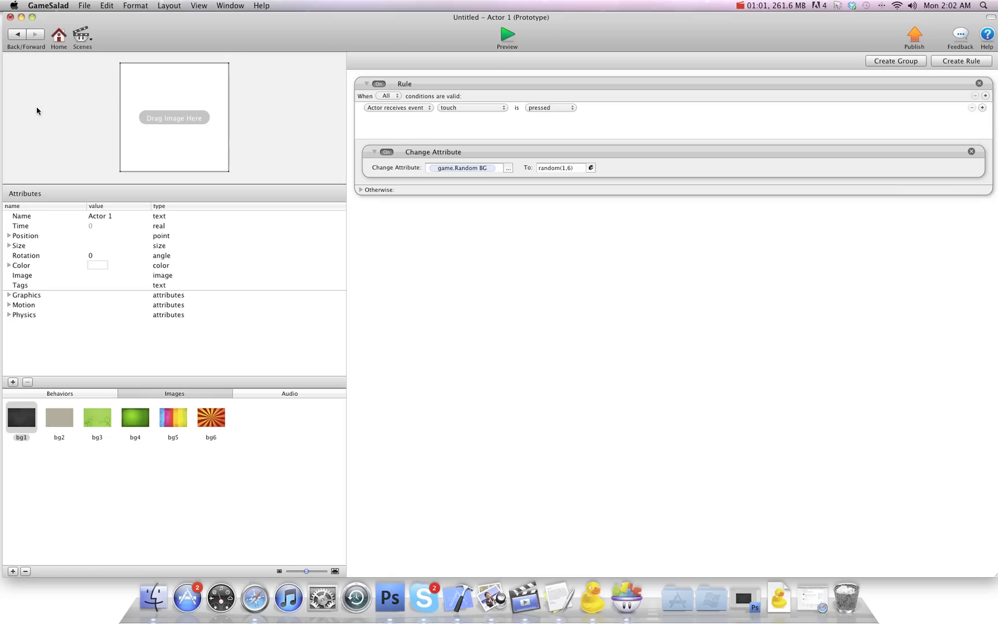
Leave the Actor 1 prototype and return to the Initial Scene editor
{"action": "left_click", "coordinate": [462, 167]}
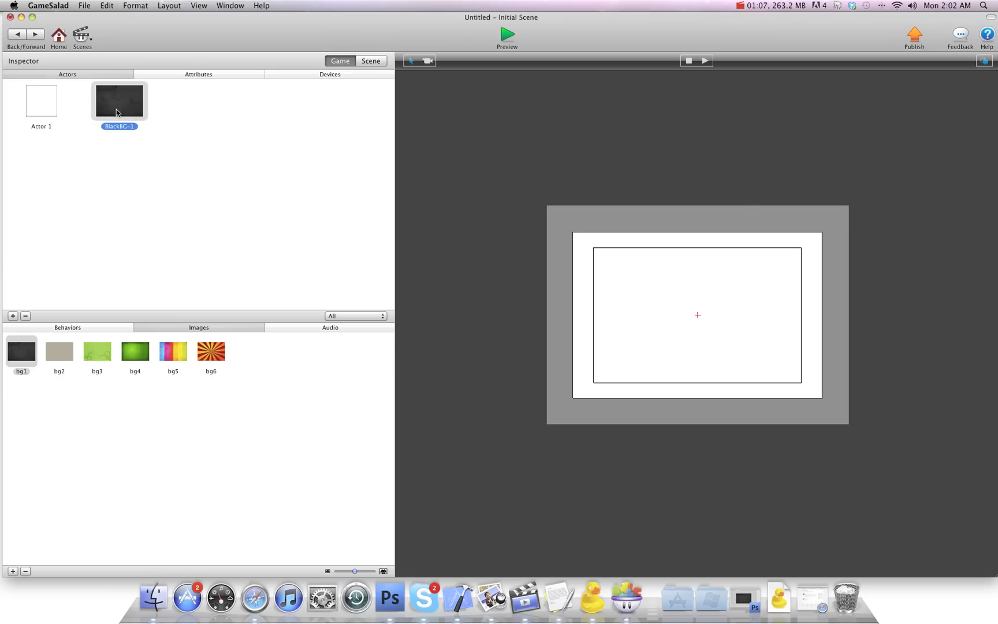
Open BlackBG-1, expand its first two Change Image rules, and show the Behaviors library
{"action": "double_click", "coordinate": [119, 100]}
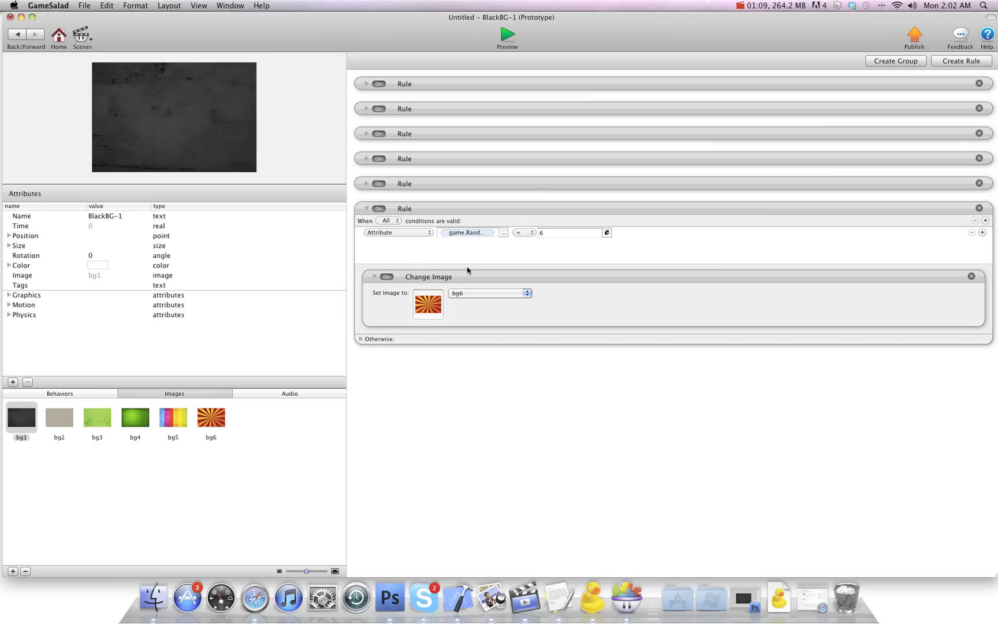
{"action": "mouse_move", "coordinate": [496, 298]}
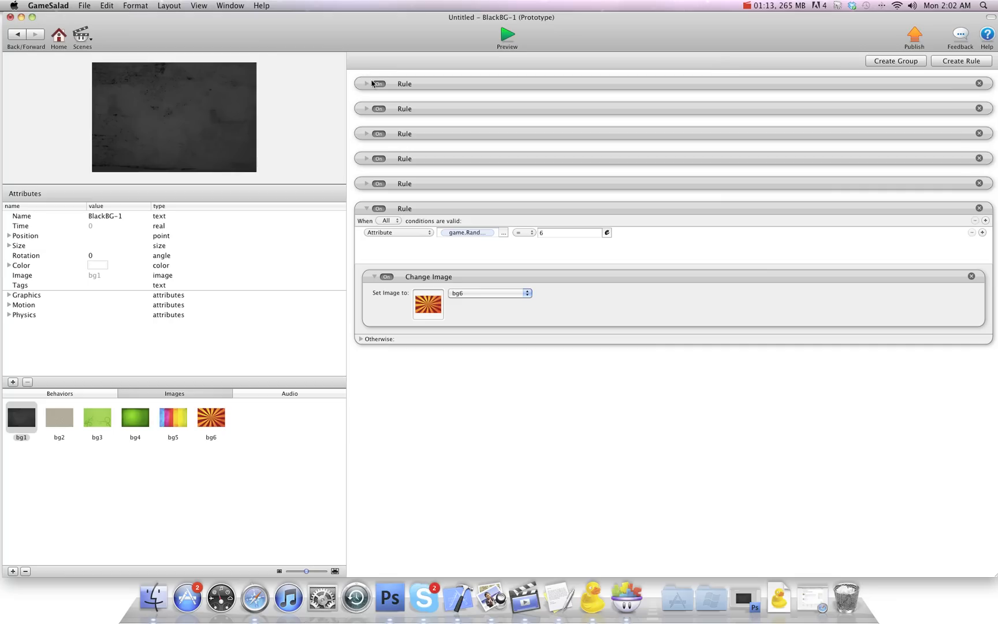
{"action": "left_click", "coordinate": [366, 83]}
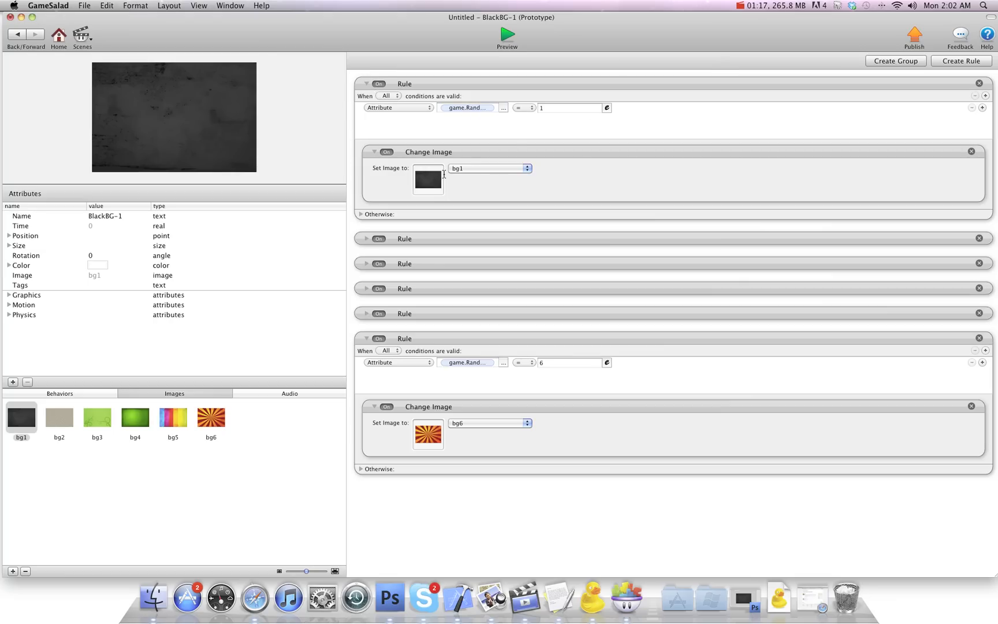
{"action": "left_click", "coordinate": [367, 238]}
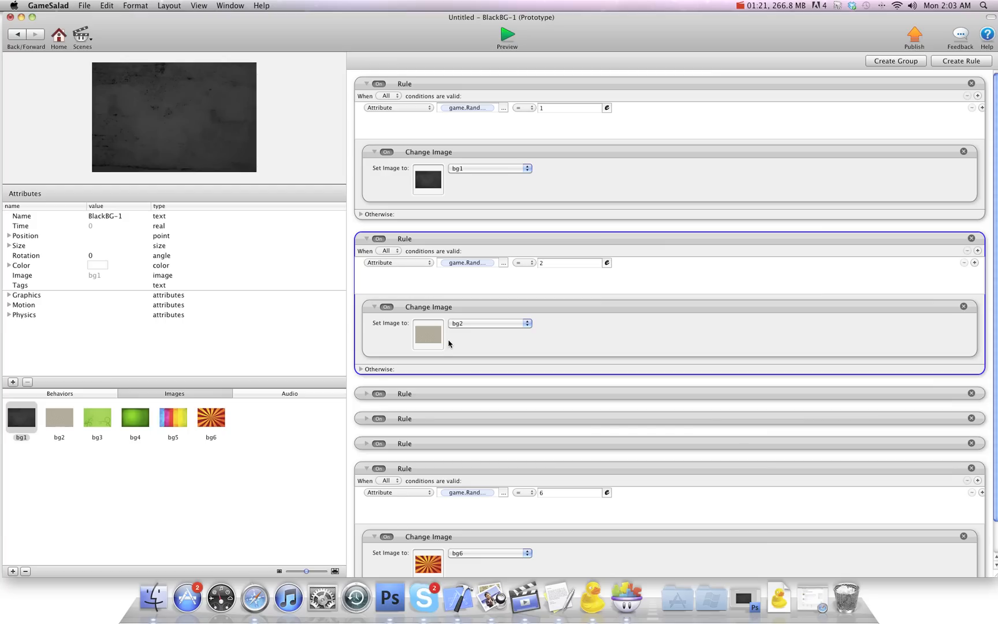
{"action": "left_click", "coordinate": [473, 262]}
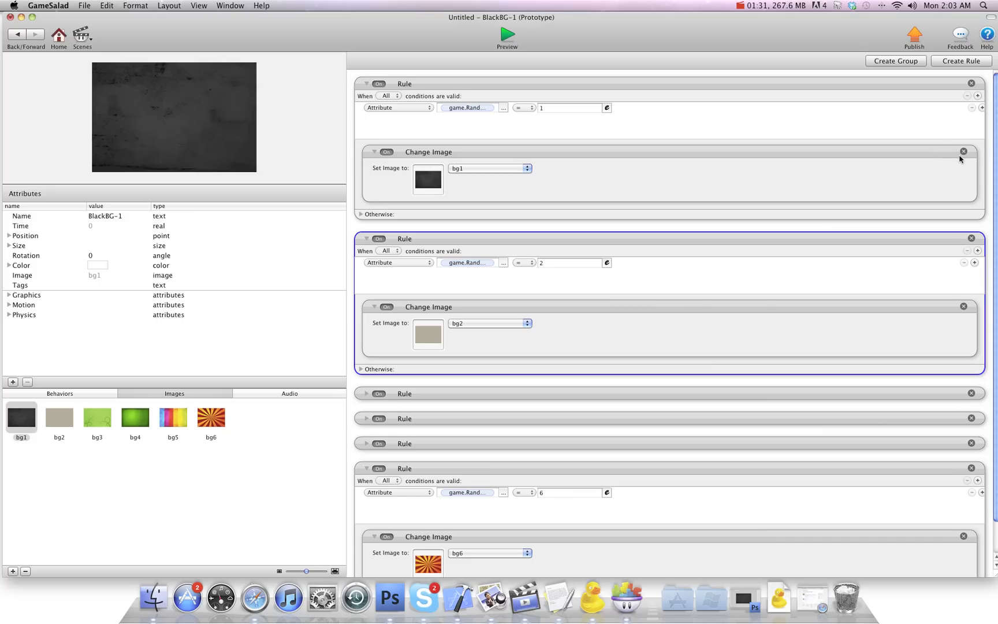
{"action": "left_click", "coordinate": [59, 393]}
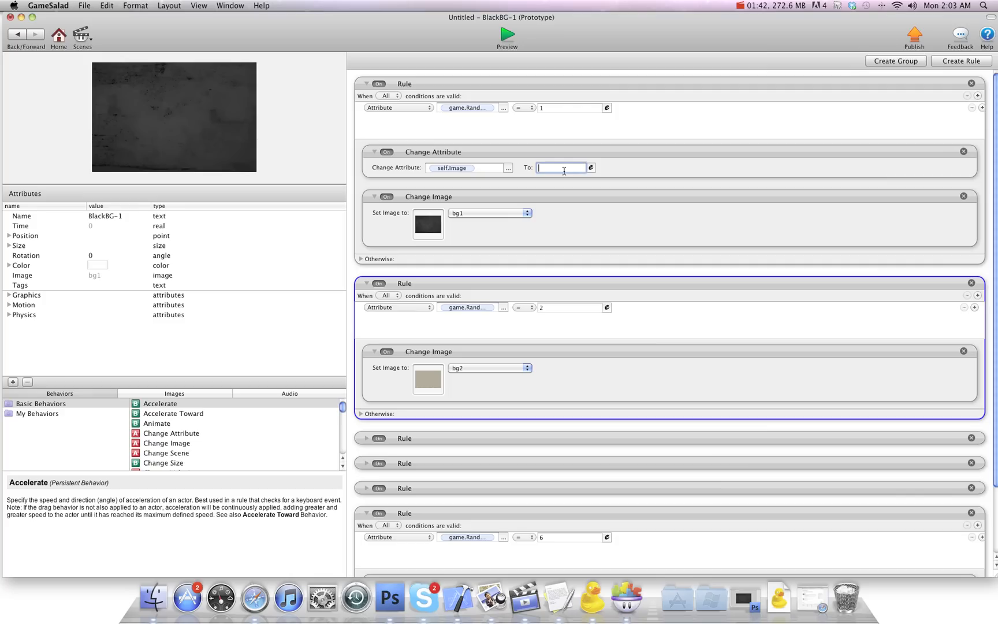
Set Change Attribute self.Image to bg1.png and bg2.png in rules 1 and 2
{"action": "type", "text": "bg1.png"}
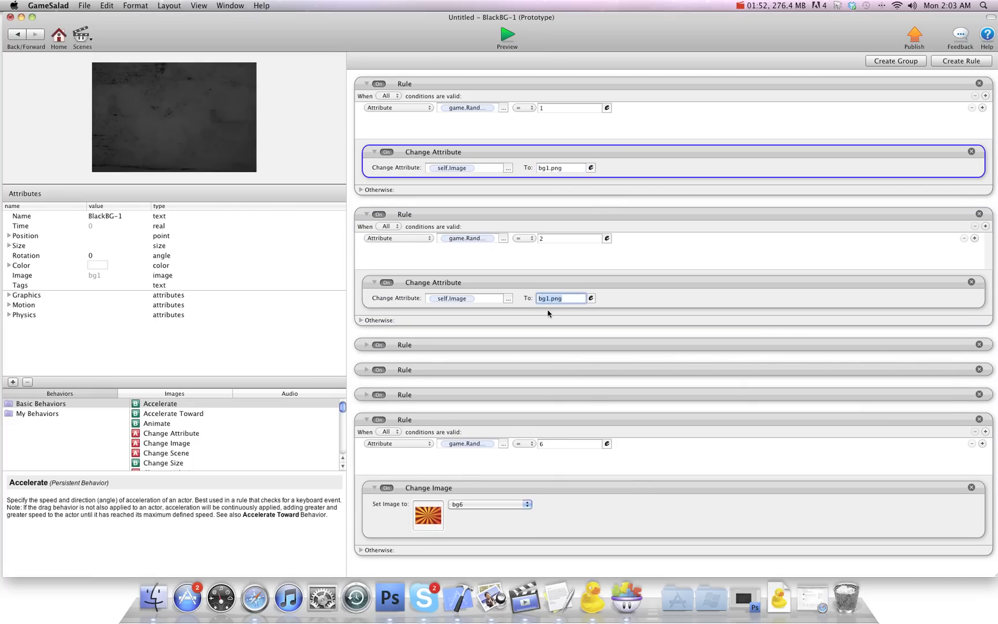
{"action": "type", "text": "bg2.png"}
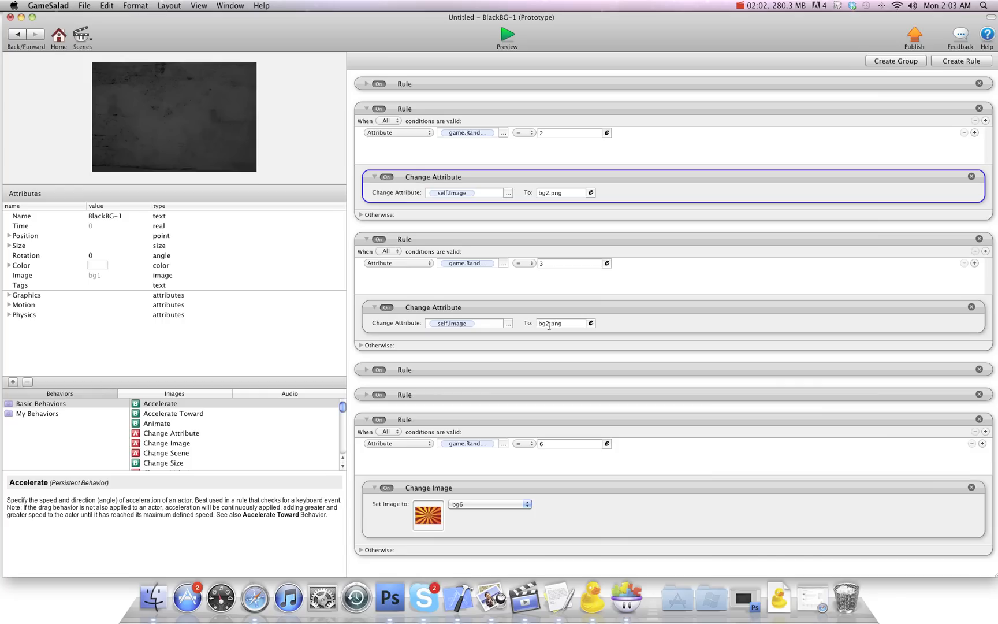
Change the copied self.Image values to bg3.png in rule 3 and bg4.png in rule 4
{"action": "left_click", "coordinate": [560, 323]}
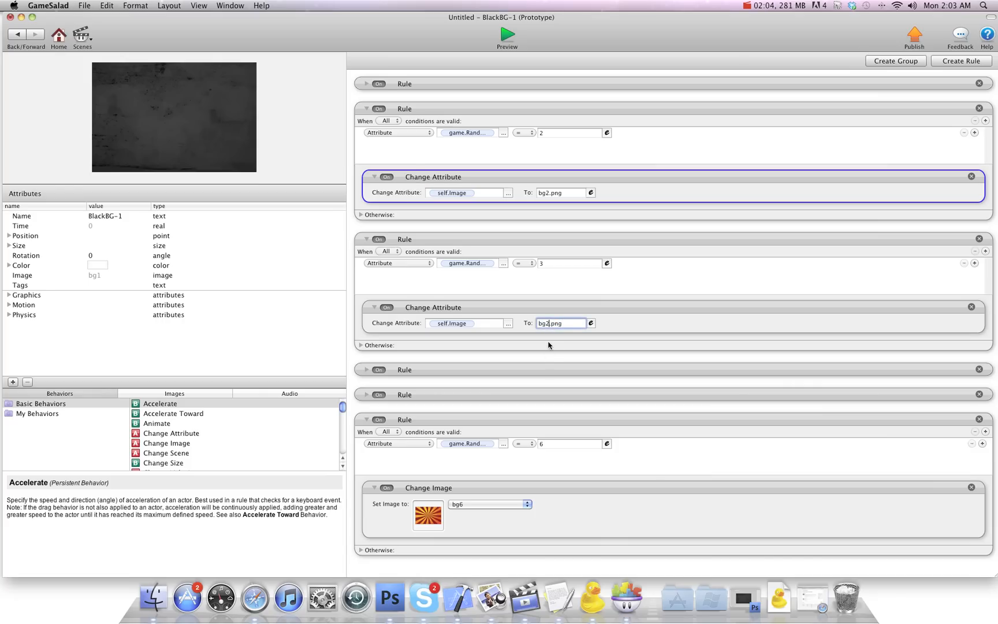
{"action": "type", "text": "bg3.png"}
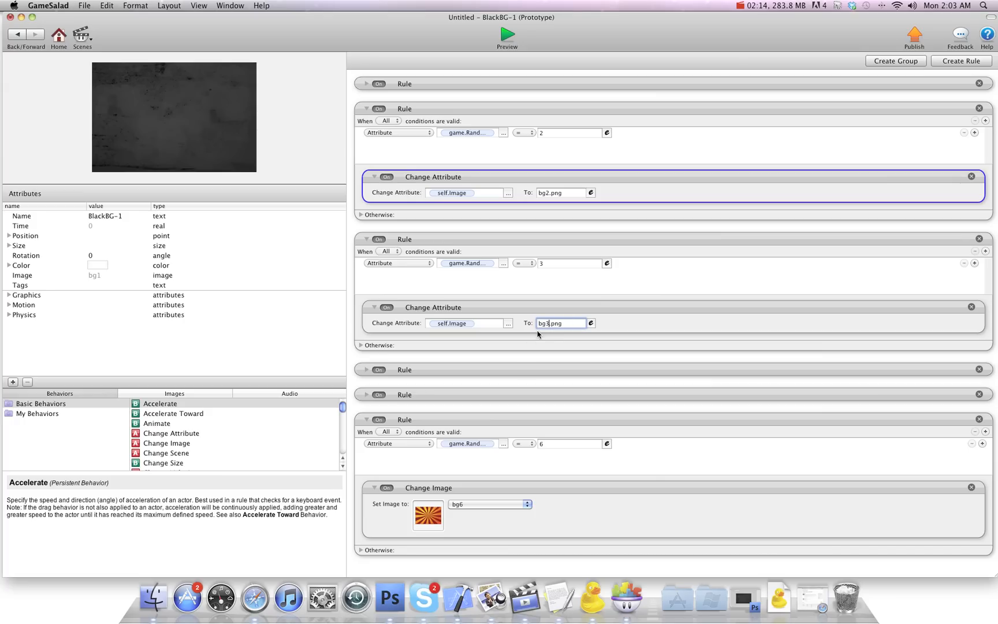
{"action": "left_click", "coordinate": [367, 238]}
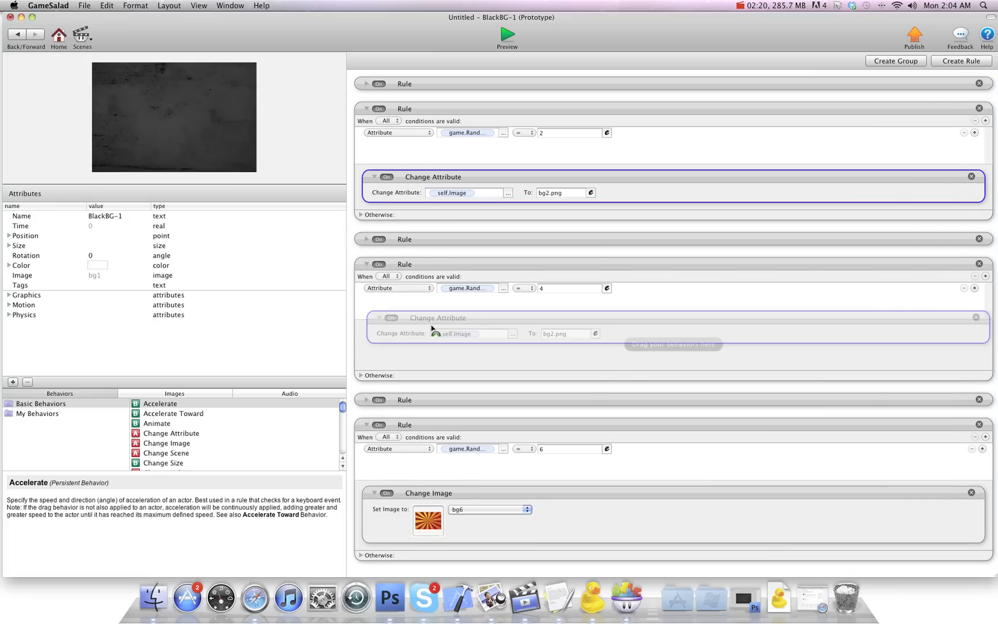
{"action": "left_click", "coordinate": [561, 348]}
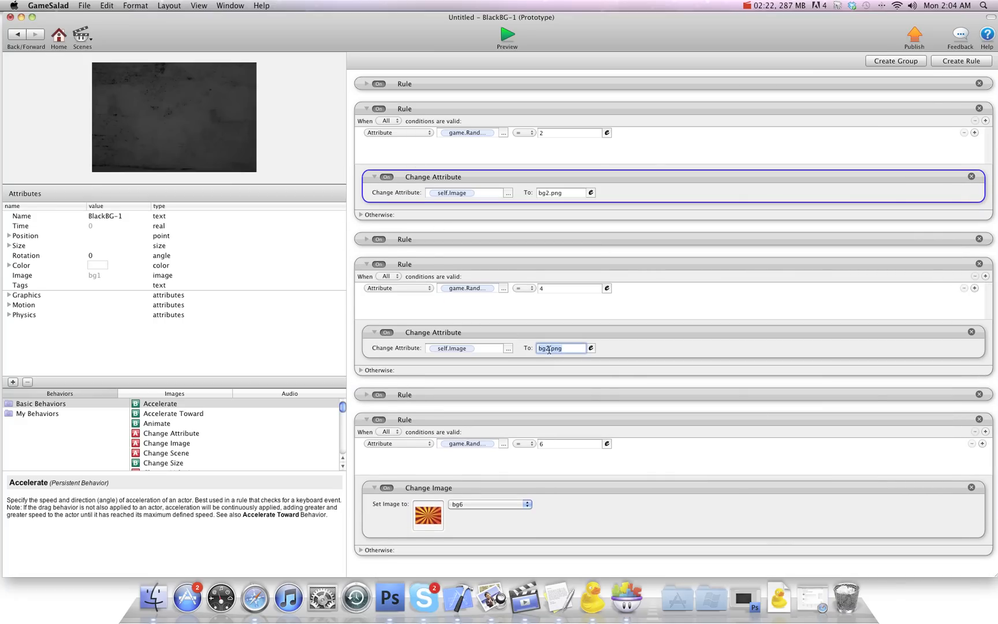
{"action": "type", "text": "bg4.png"}
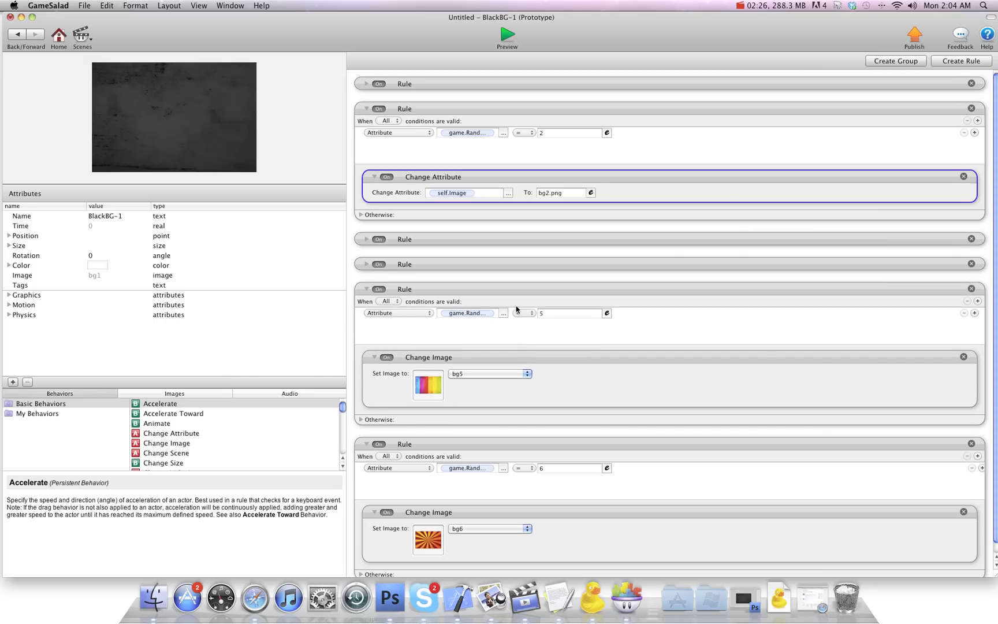
{"action": "mouse_move", "coordinate": [923, 345]}
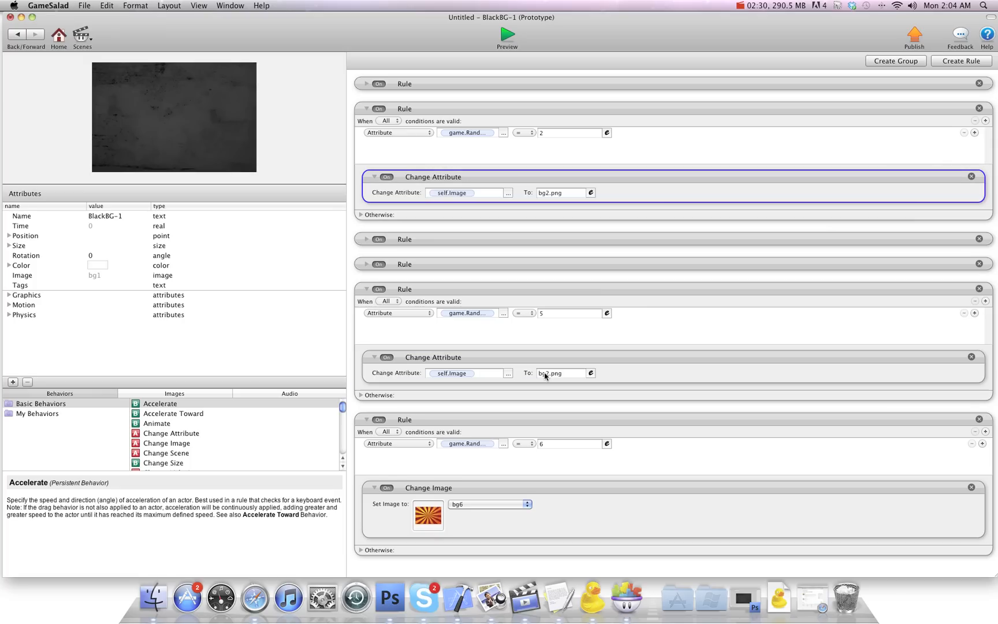
Set the fifth and sixth rules' self.Image values to bg5.png and bg6.png
{"action": "left_click", "coordinate": [560, 373]}
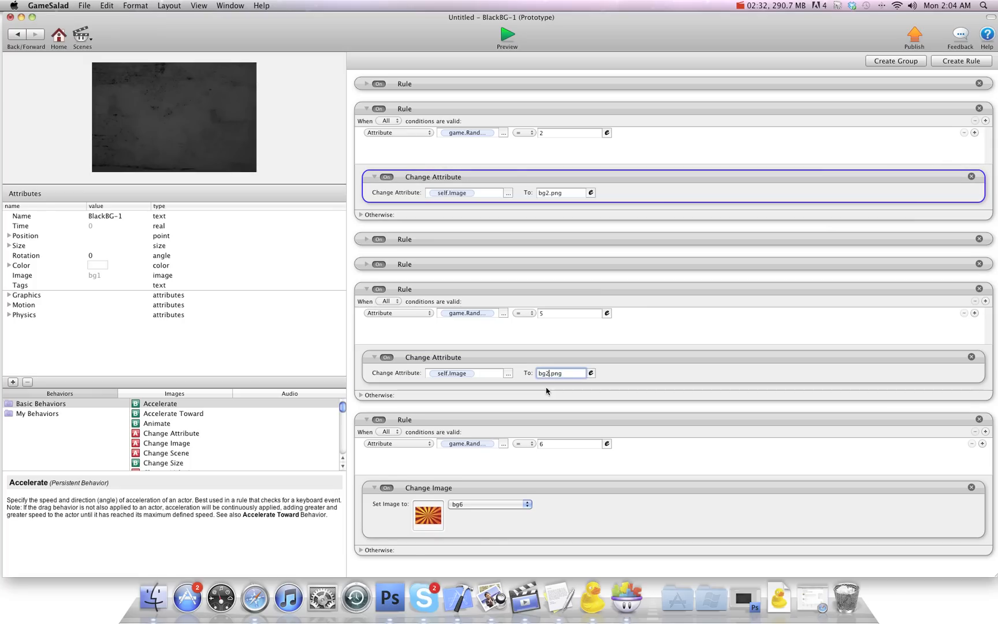
{"action": "type", "text": "bg5.png"}
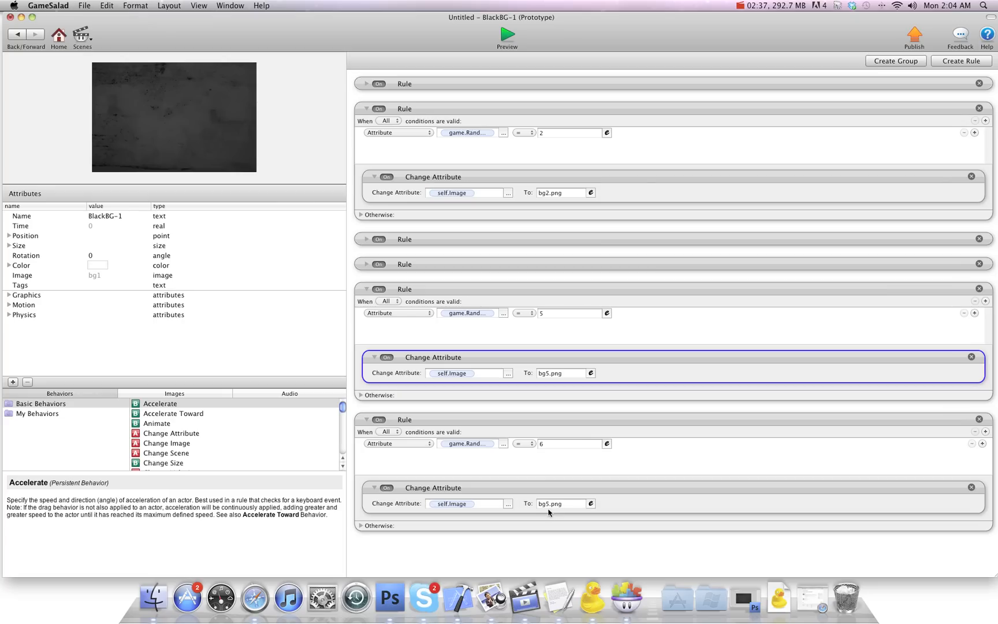
{"action": "left_click", "coordinate": [560, 503]}
{"action": "type", "text": "6"}
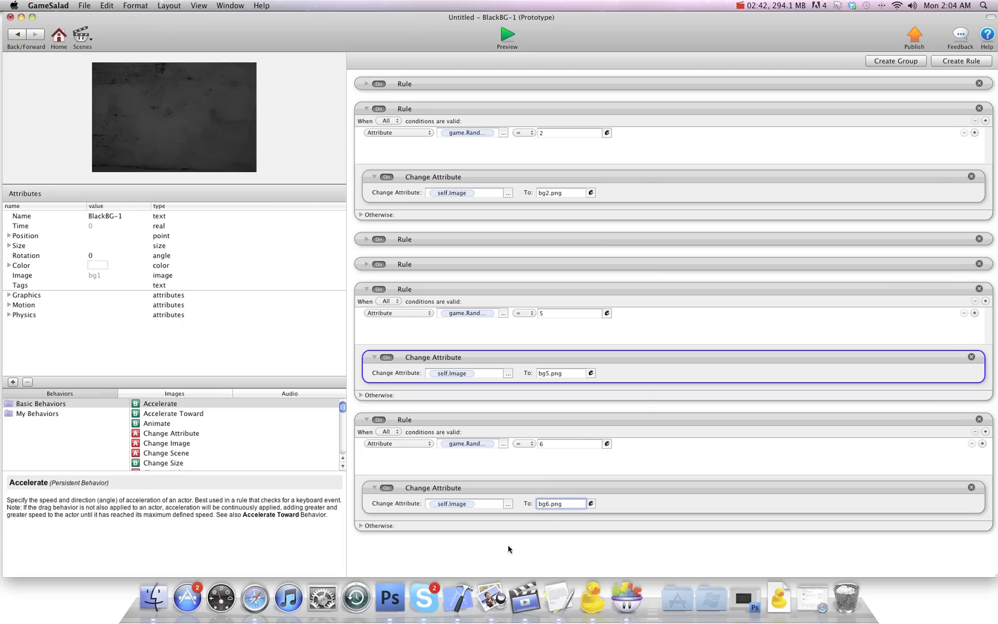
{"action": "left_click", "coordinate": [506, 34]}
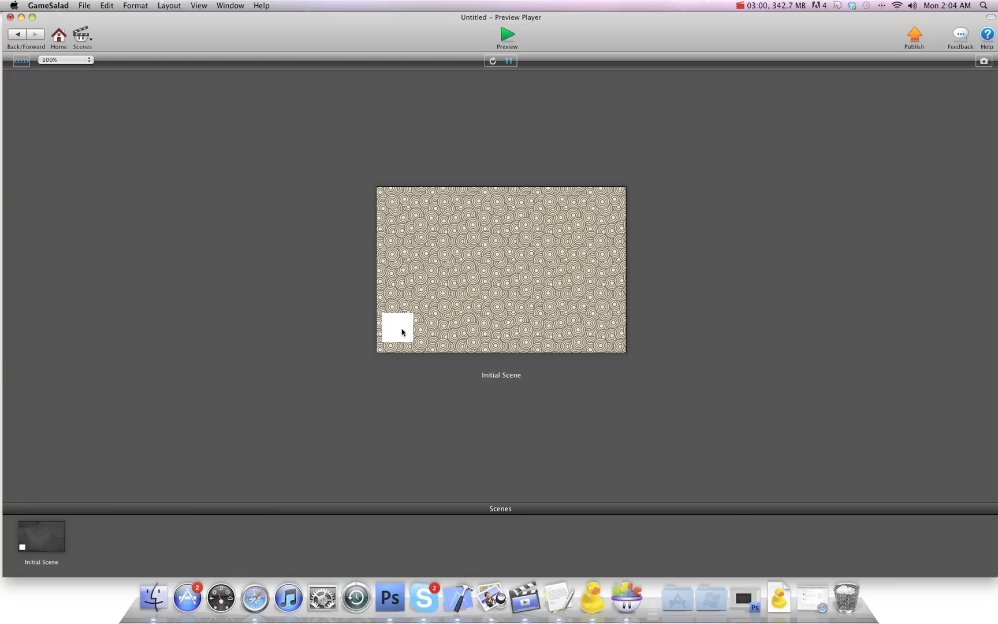
{"action": "mouse_move", "coordinate": [495, 245]}
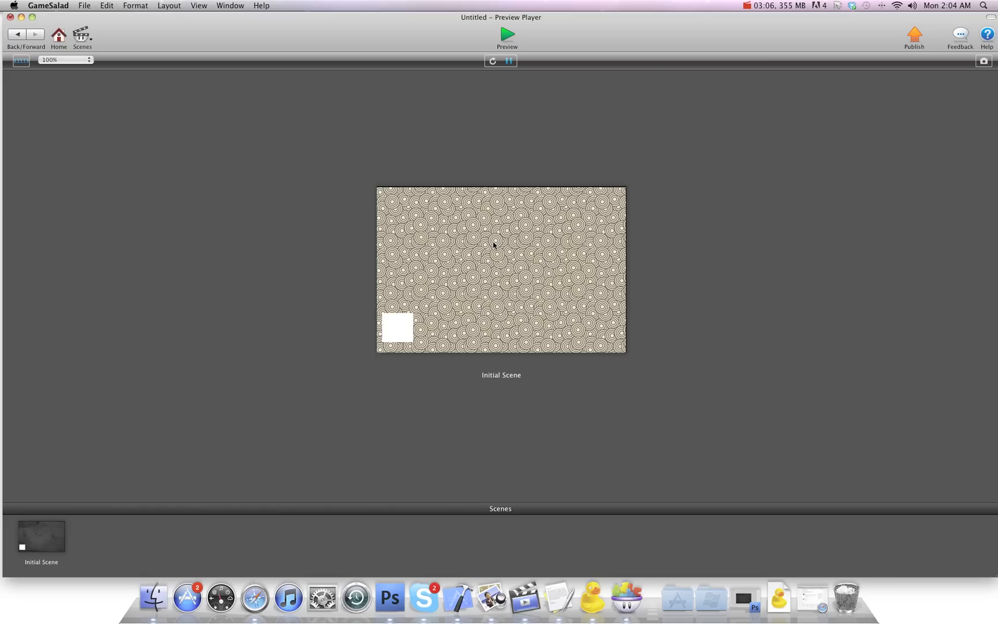
{"action": "mouse_move", "coordinate": [538, 252]}
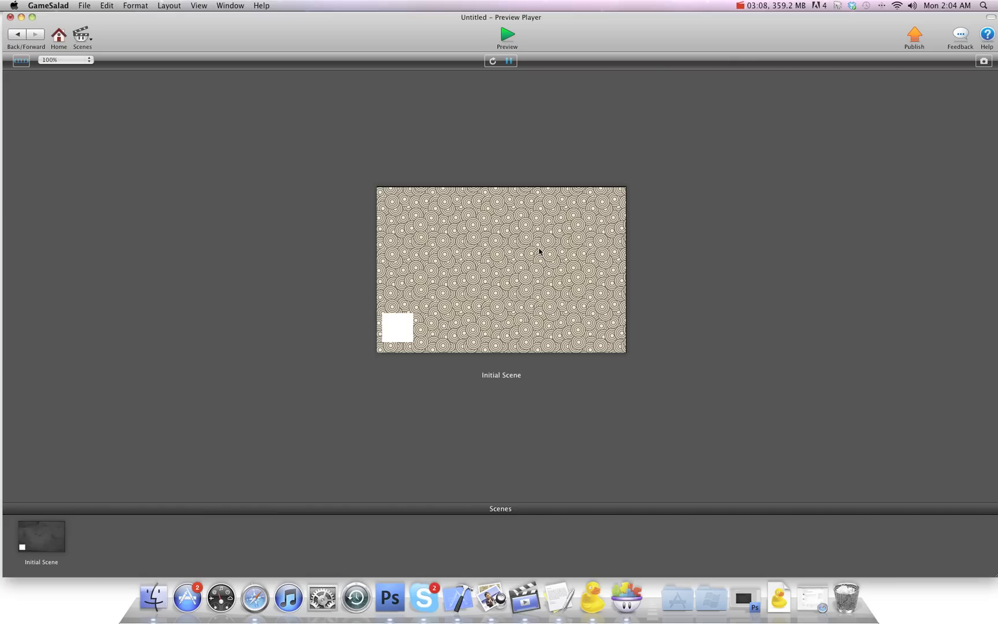